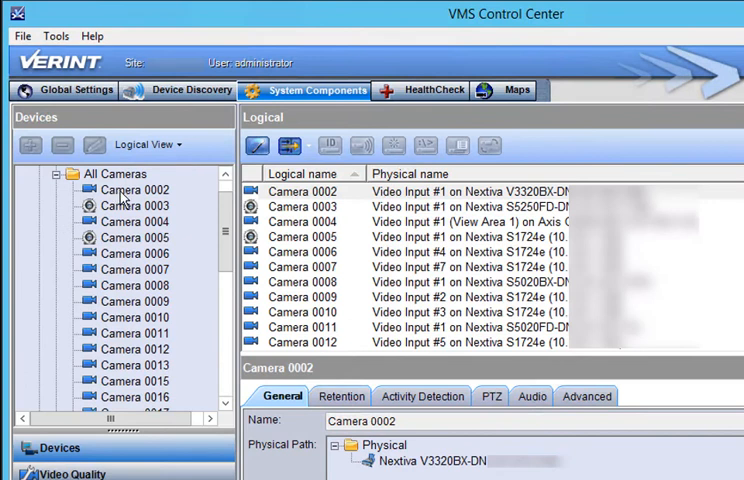
# Step: Rename the first camera to Front Door and the fourth to PTZ Rear Lot in the Devices tree
pyautogui.click(132, 188)
pyautogui.write('Front')
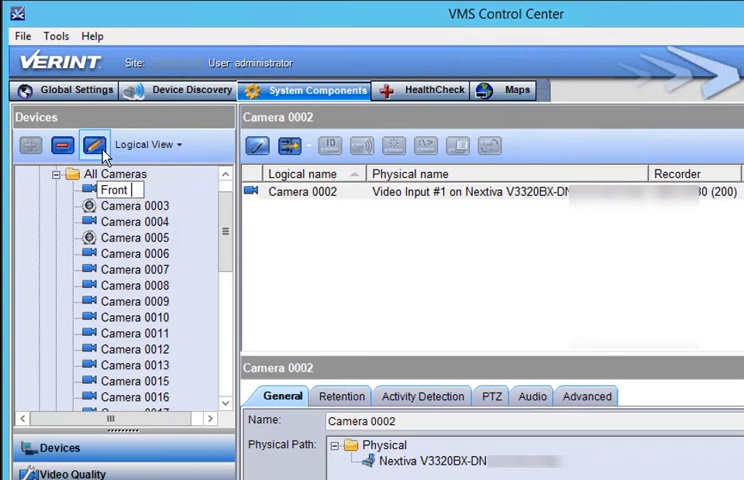
pyautogui.write('Door')
pyautogui.click(136, 204)
pyautogui.write('PTZ F')
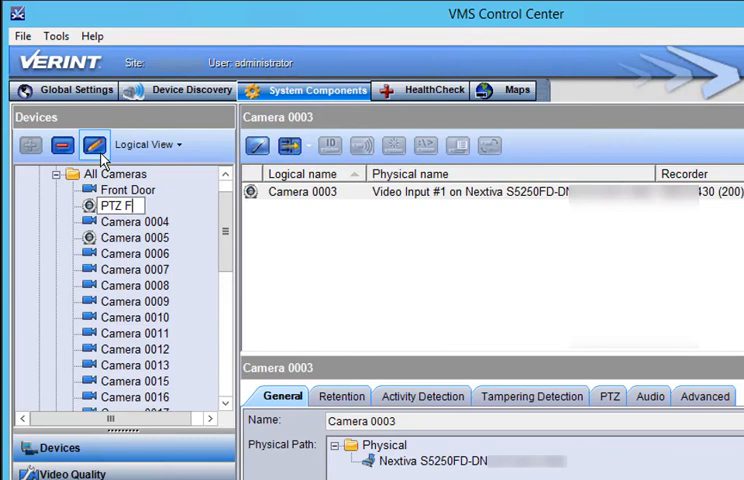
pyautogui.click(128, 220)
pyautogui.write('P')
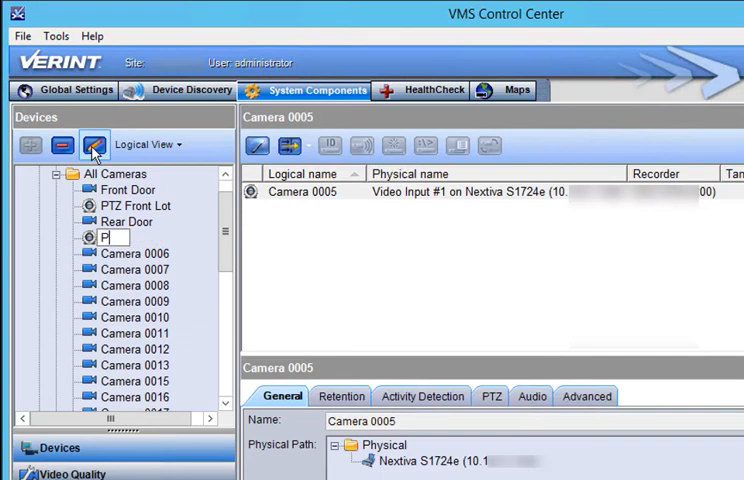
pyautogui.write('TZ Rear Lot')
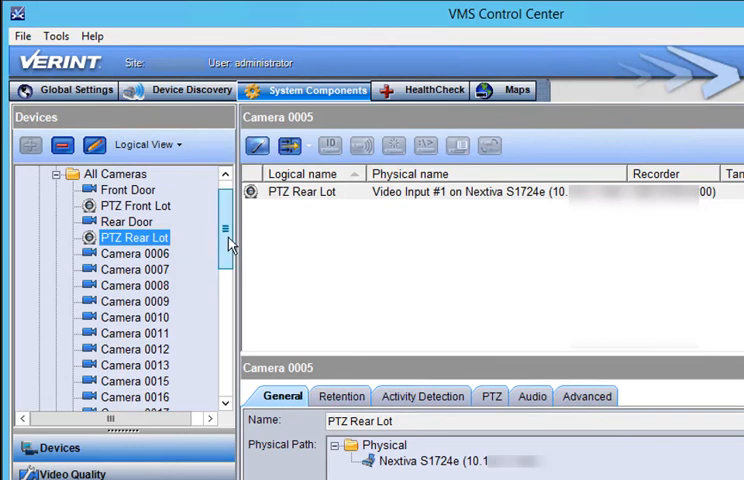
# Step: Add a new camera group named Entrances under the Cameras node
pyautogui.click(110, 204)
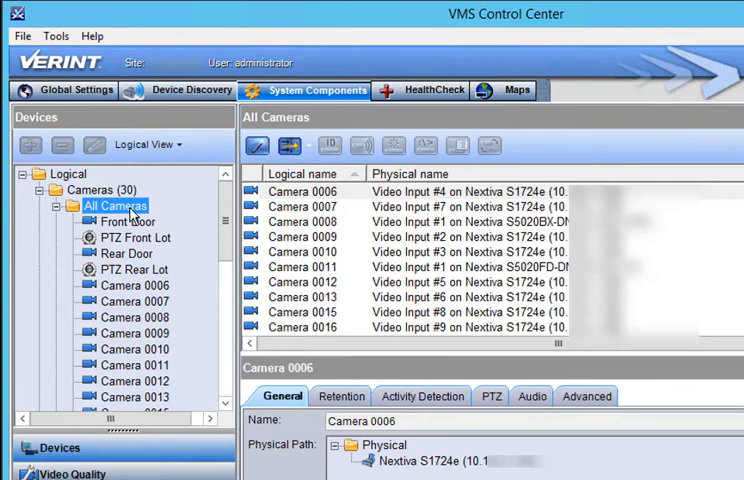
pyautogui.click(100, 190)
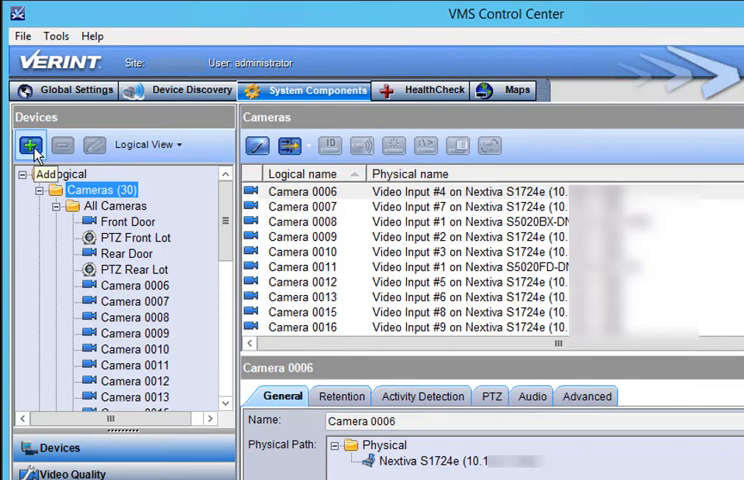
pyautogui.click(30, 144)
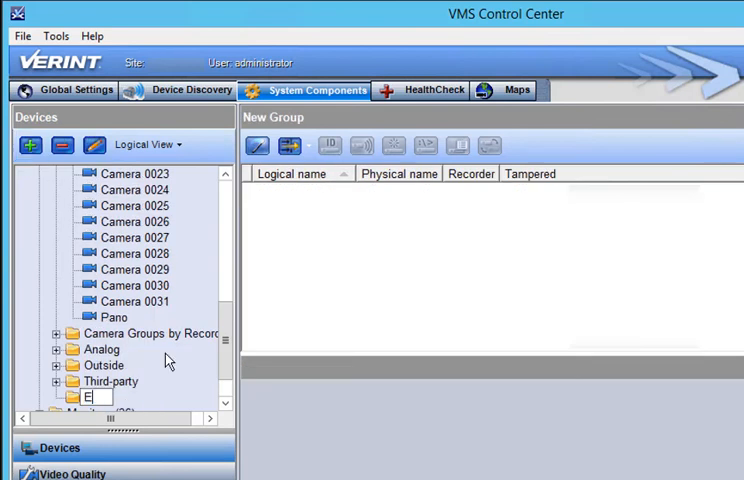
pyautogui.write('ntrances')
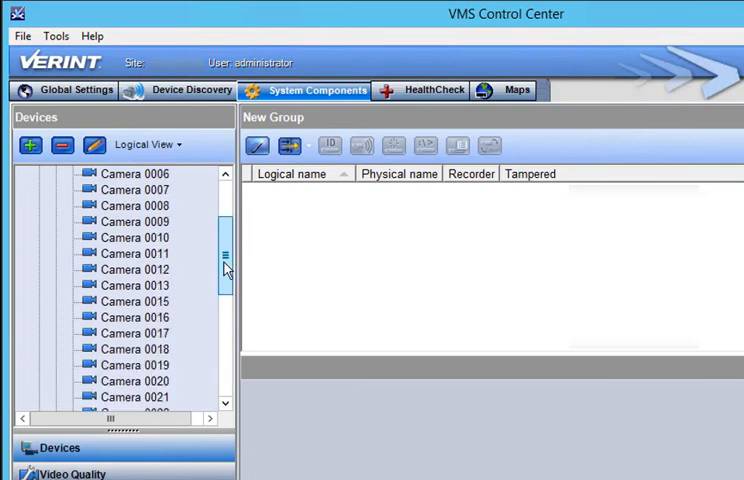
# Step: Move the Front Door and Rear Door cameras into the Entrances group
pyautogui.click(128, 220)
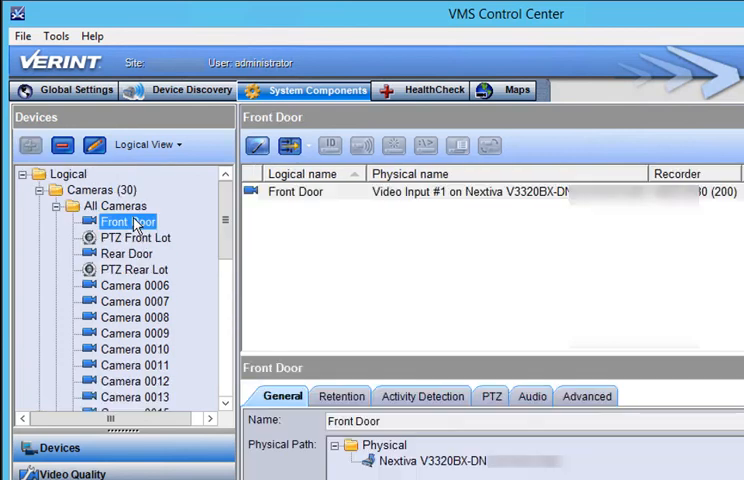
pyautogui.scroll(-3)
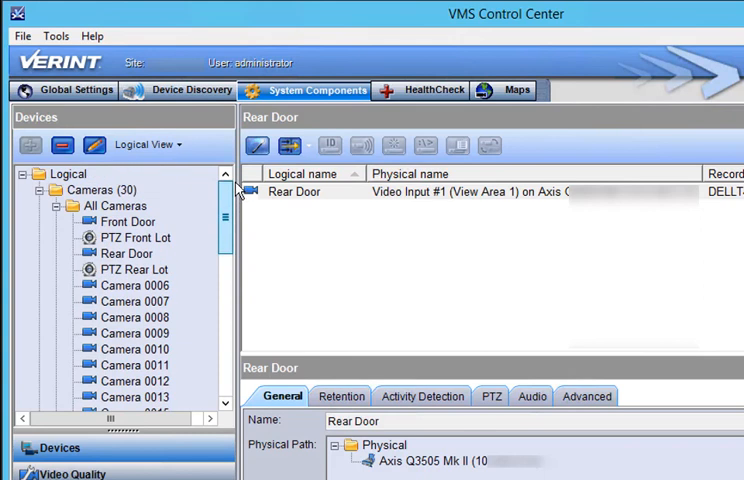
# Step: Add a PTZs group holding the PTZ Front Lot and PTZ Rear Lot cameras
pyautogui.click(102, 188)
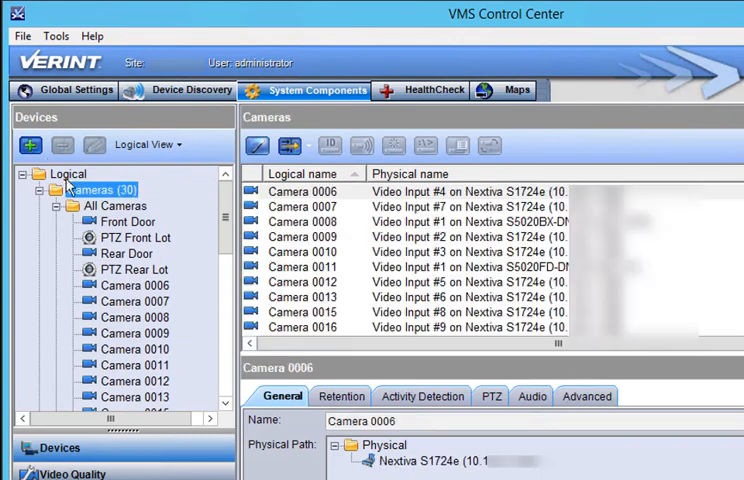
pyautogui.click(32, 144)
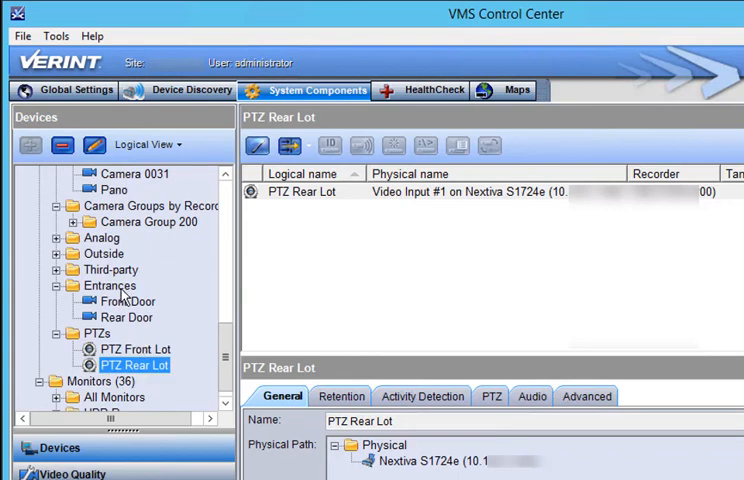
# Step: Rename the Entrances group to Exits and show the Outside group's cameras
pyautogui.click(108, 284)
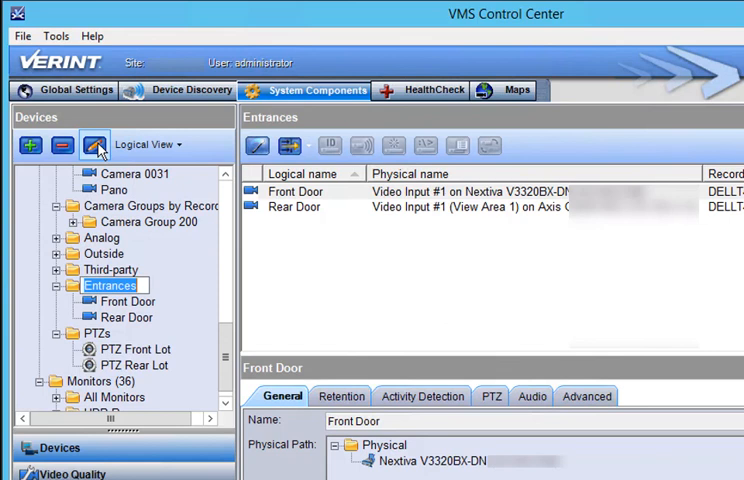
pyautogui.write('Exits')
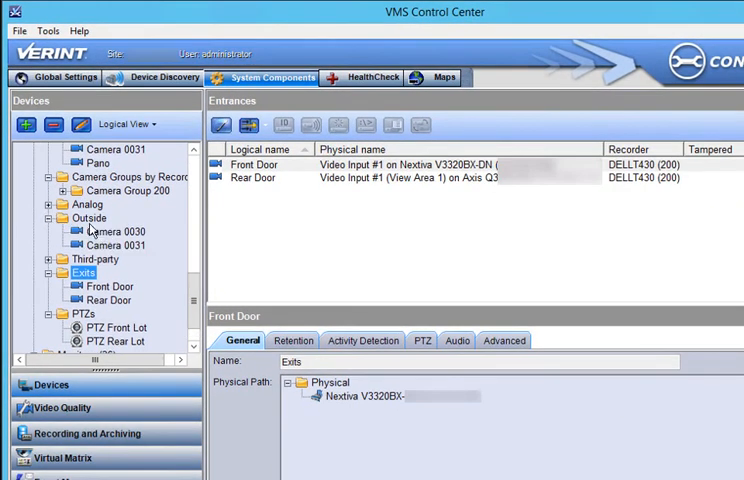
pyautogui.click(90, 218)
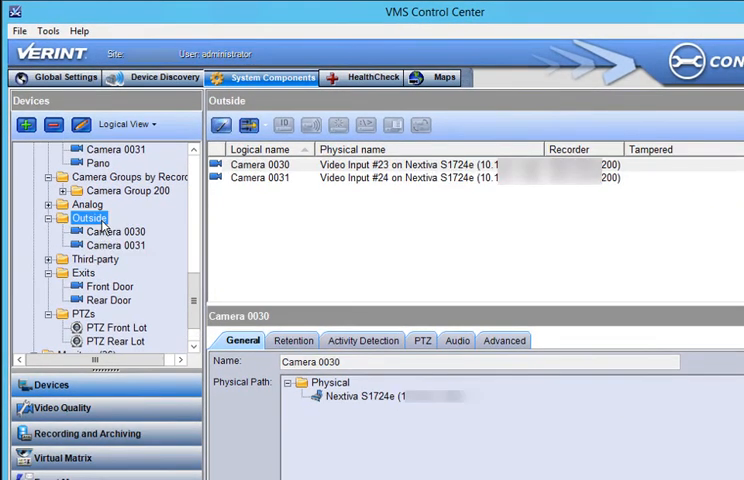